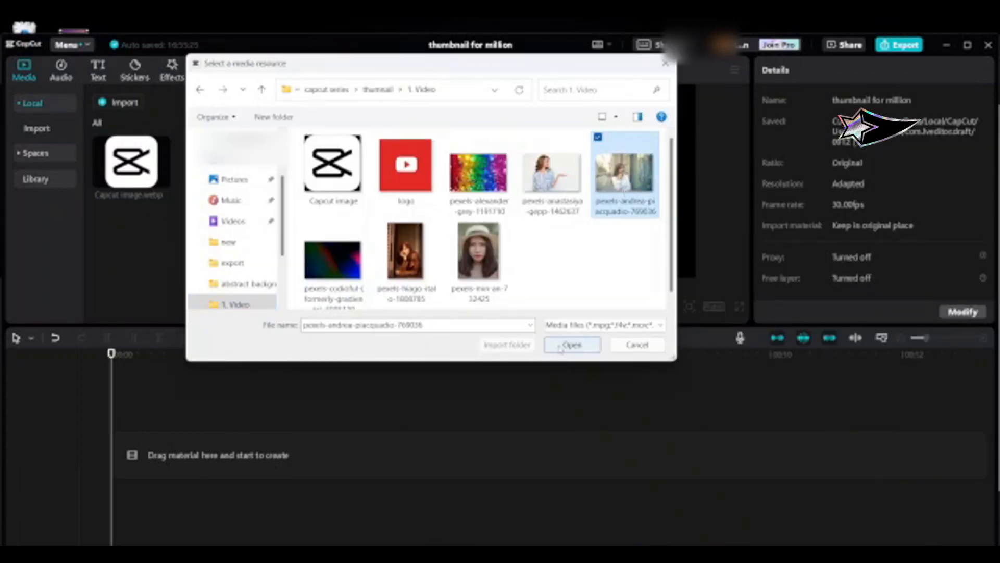
Import the woman's street photo and add the gradient background image to the timeline
click(572, 345)
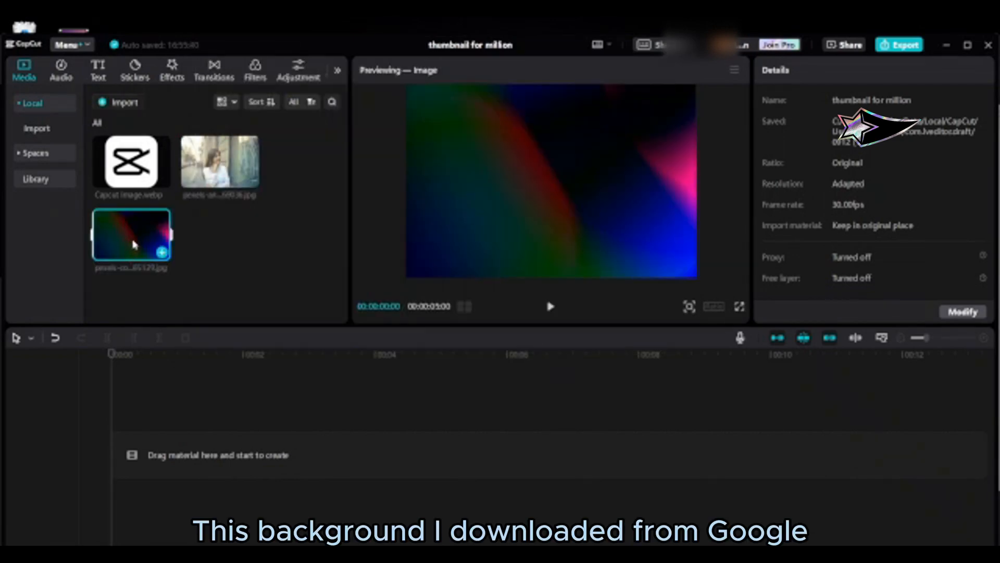
click(161, 253)
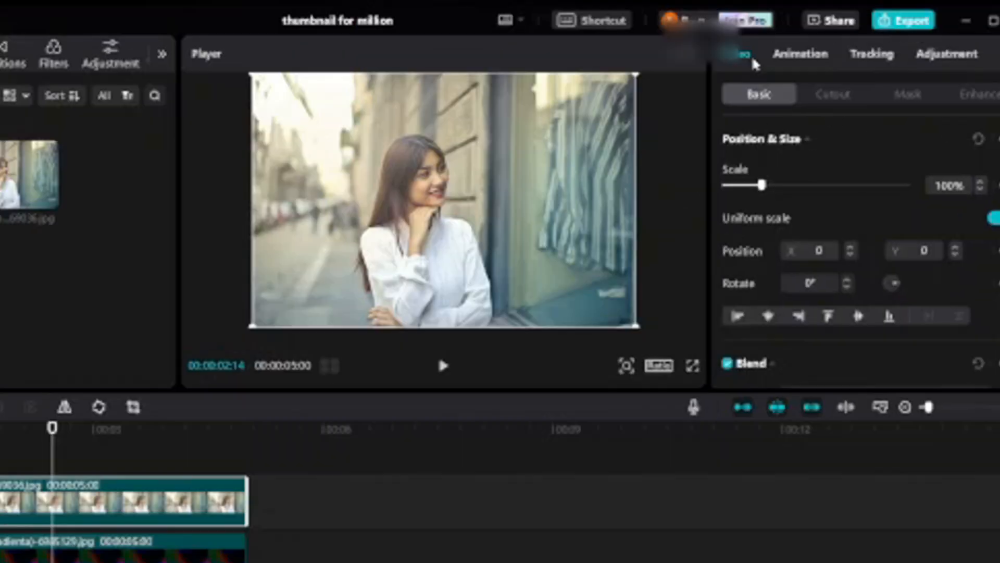
Remove the woman photo's background with Auto cutout and shift her right over the gradient
click(833, 94)
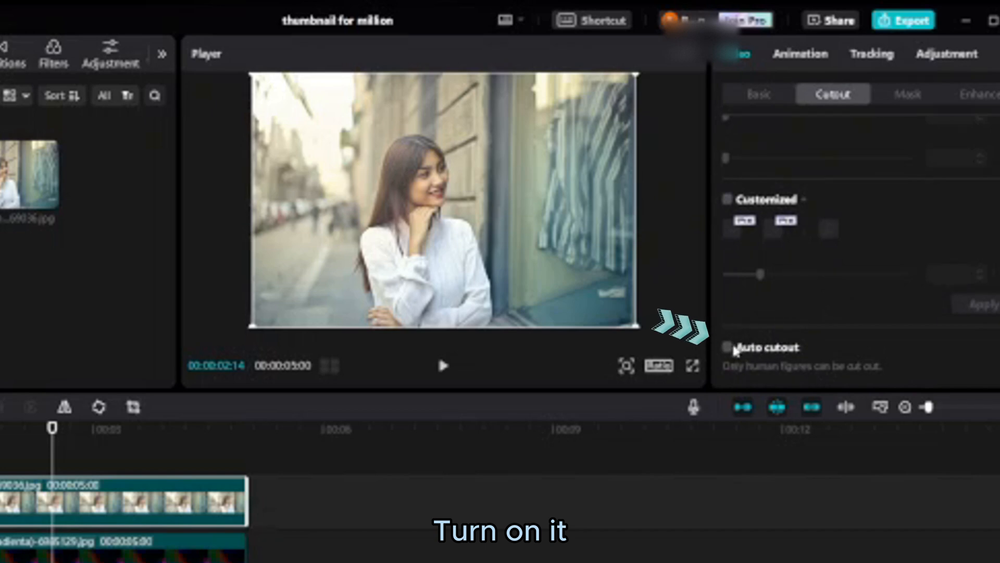
click(729, 348)
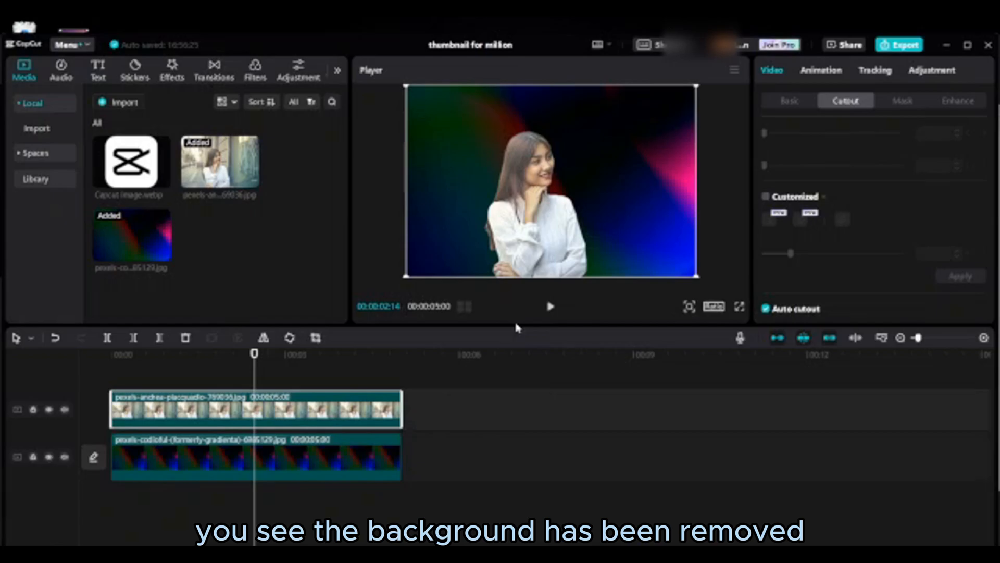
click(263, 338)
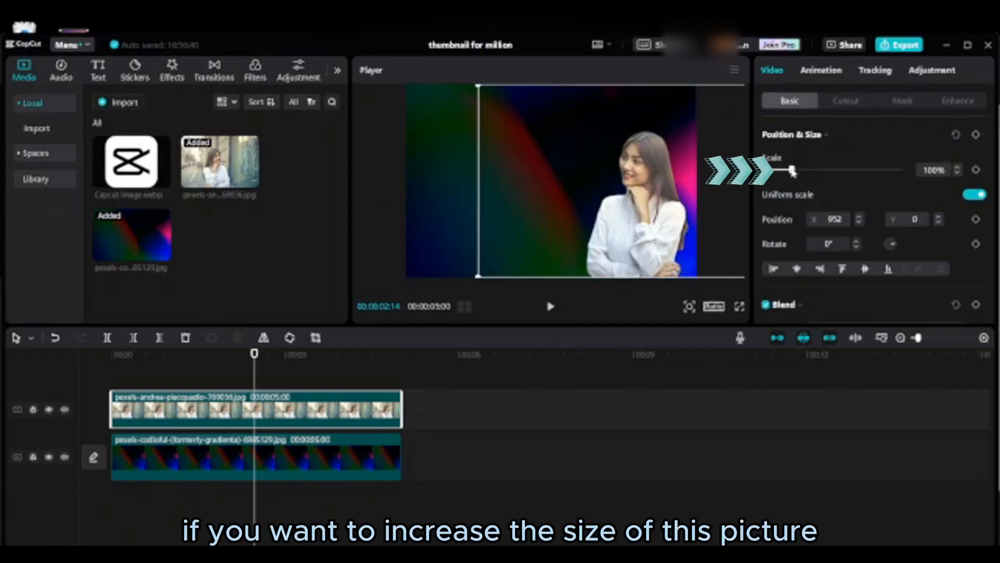
drag(796, 170, 800, 170)
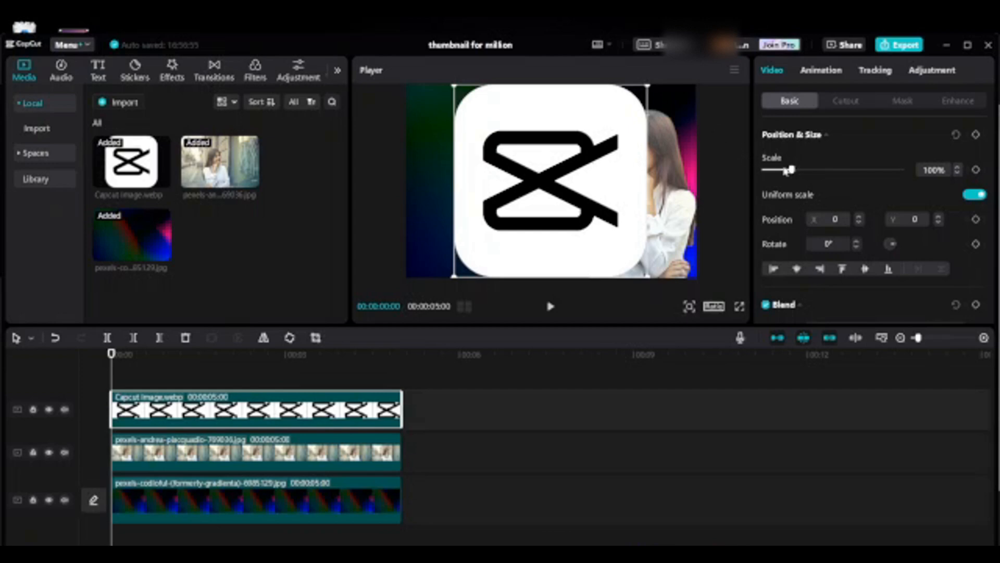
Scale the CapCut logo down to about 29% as a small icon near the top centre
drag(794, 170, 788, 170)
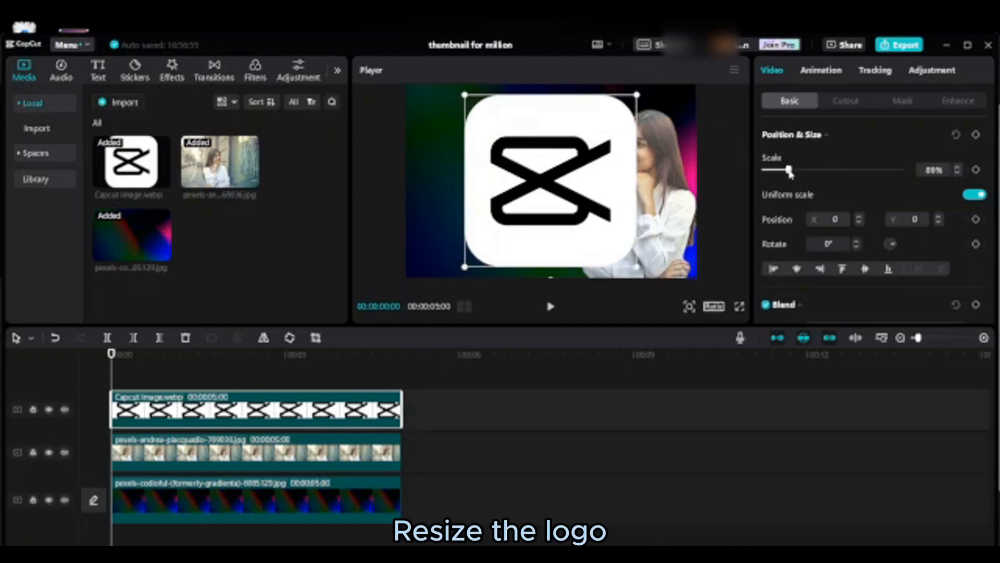
drag(790, 170, 768, 169)
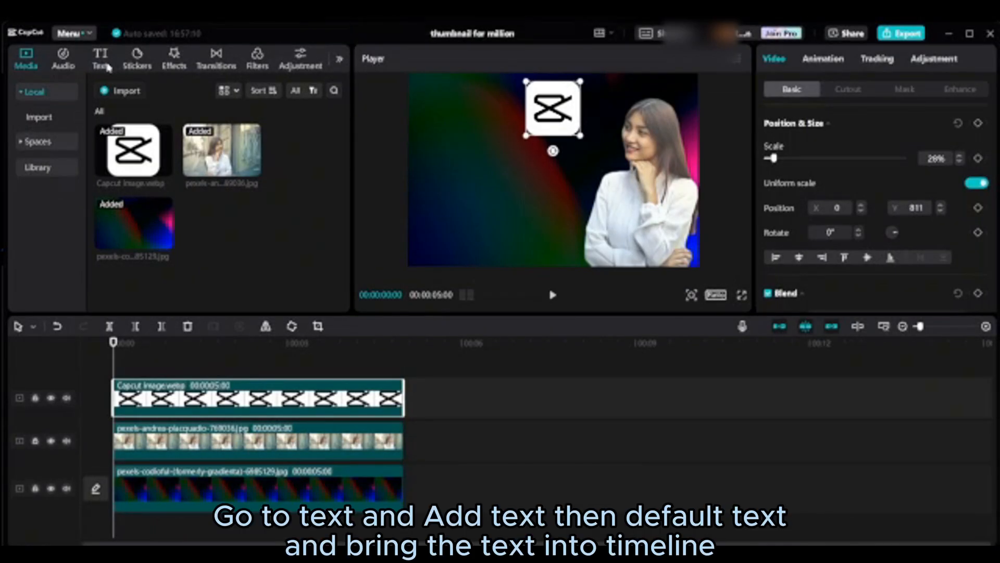
Add a default text clip reading THUMBNAIL with a red background below the logo
click(100, 57)
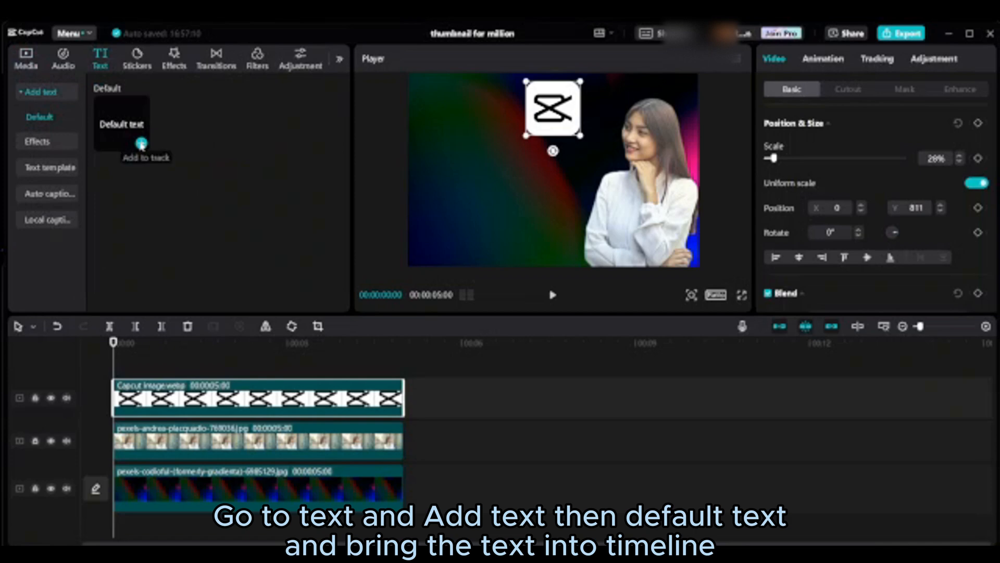
click(140, 140)
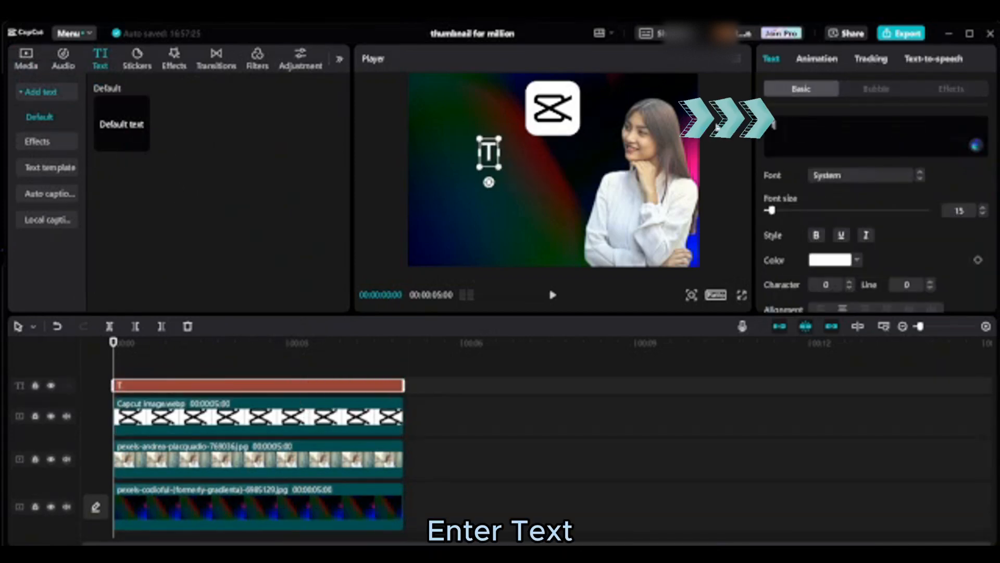
text(THUMBNAIL)
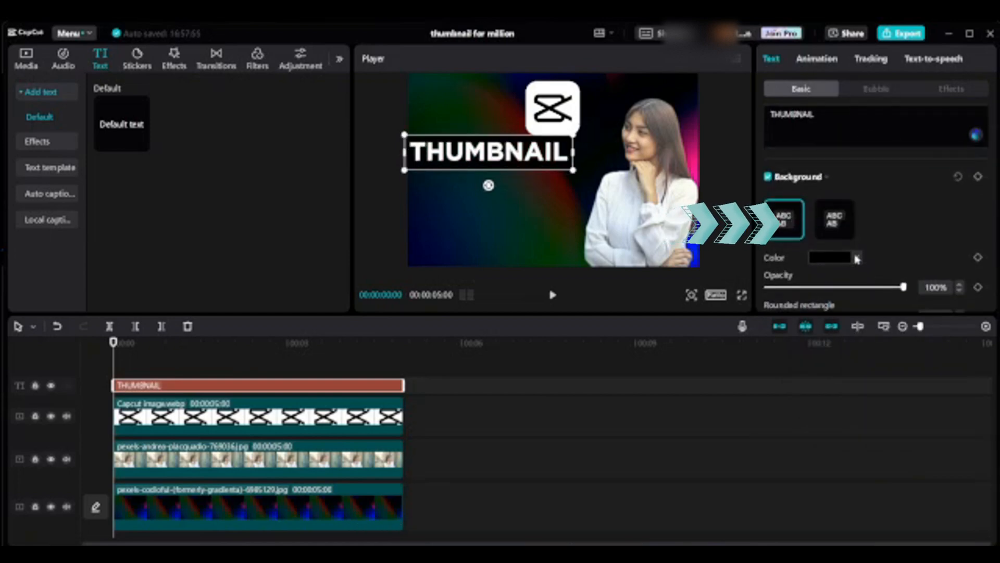
click(834, 258)
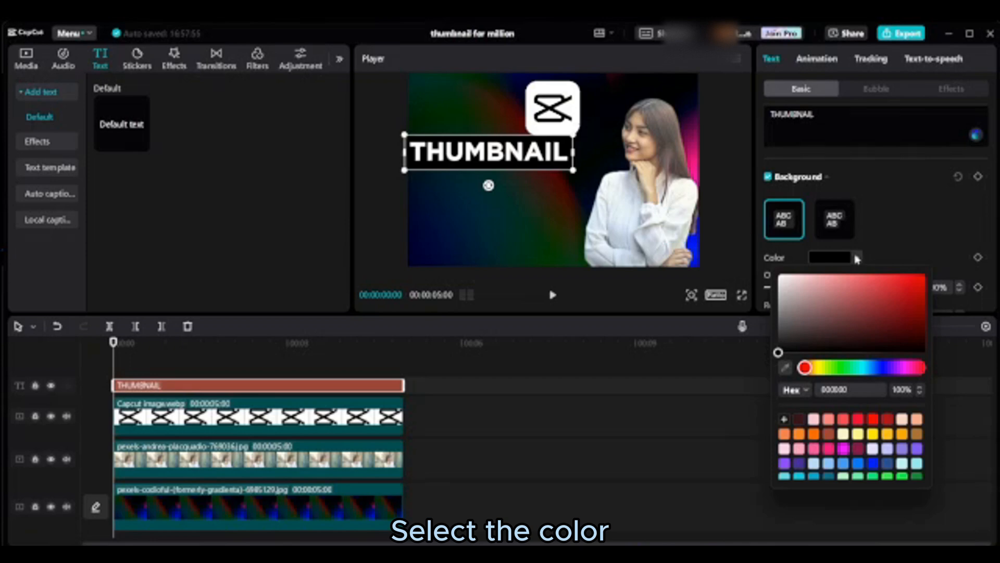
click(873, 418)
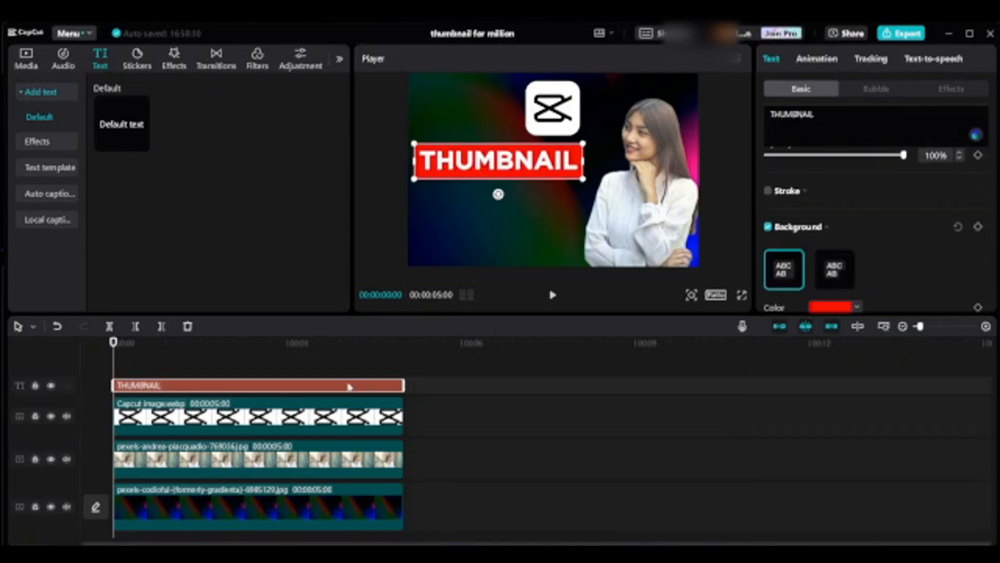
Paste a copy of the banner below the first and retype it as THAT GETS
right_click(310, 385)
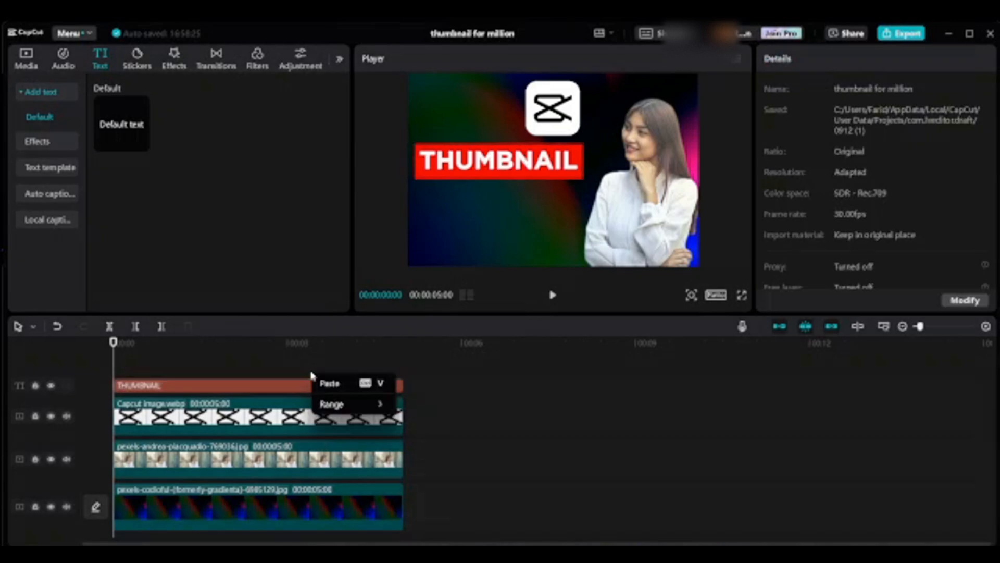
click(328, 383)
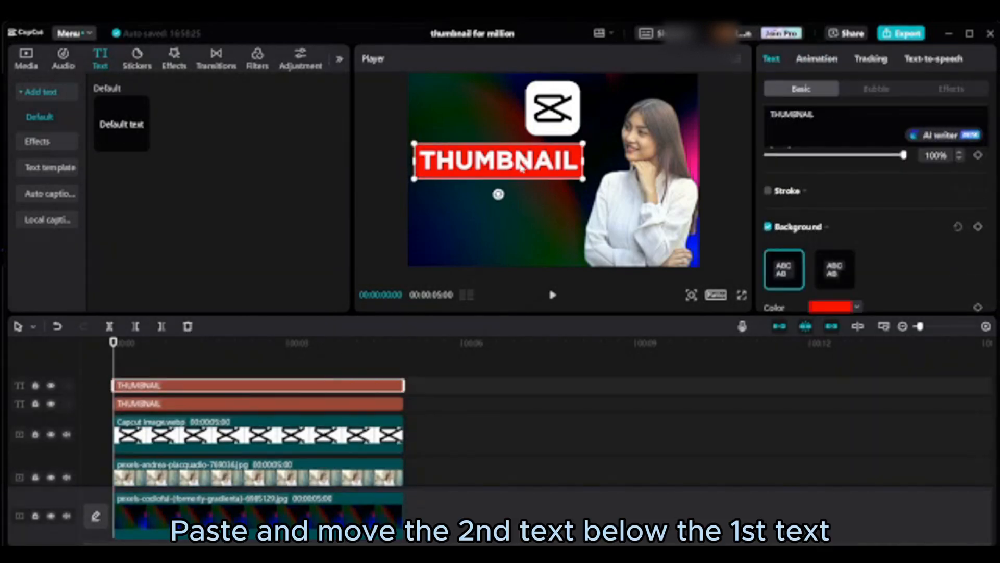
drag(498, 162, 498, 198)
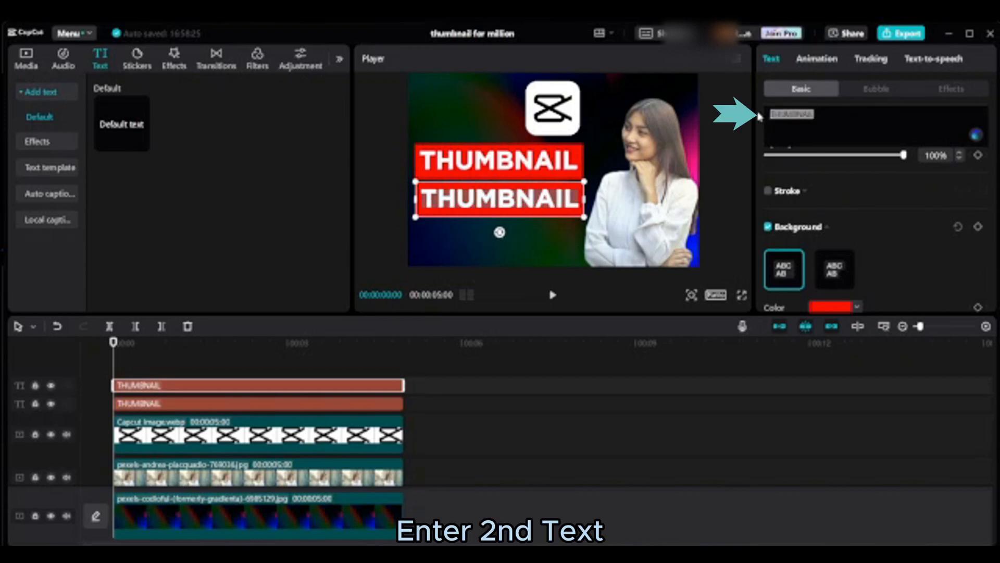
text(THAT GET)
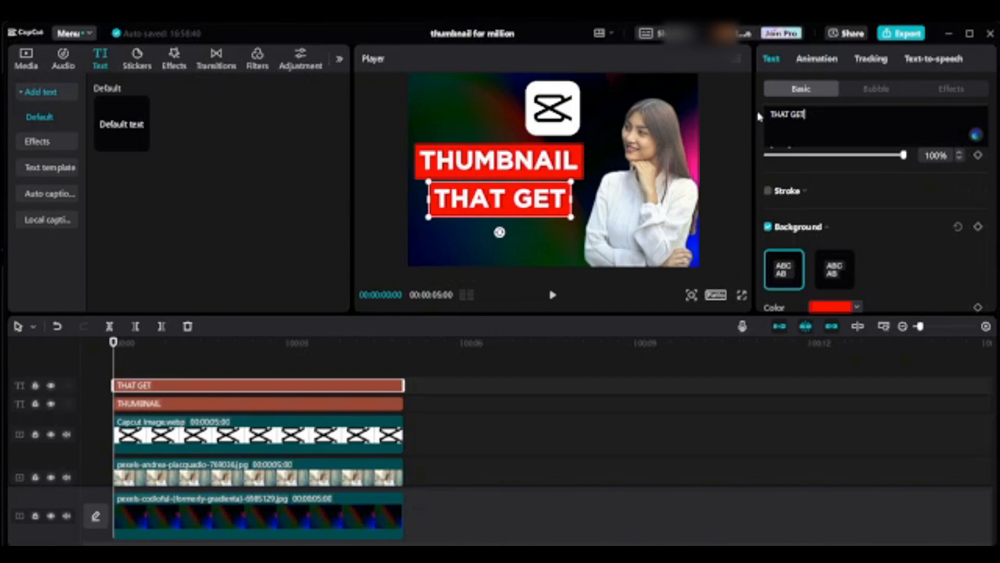
text(S)
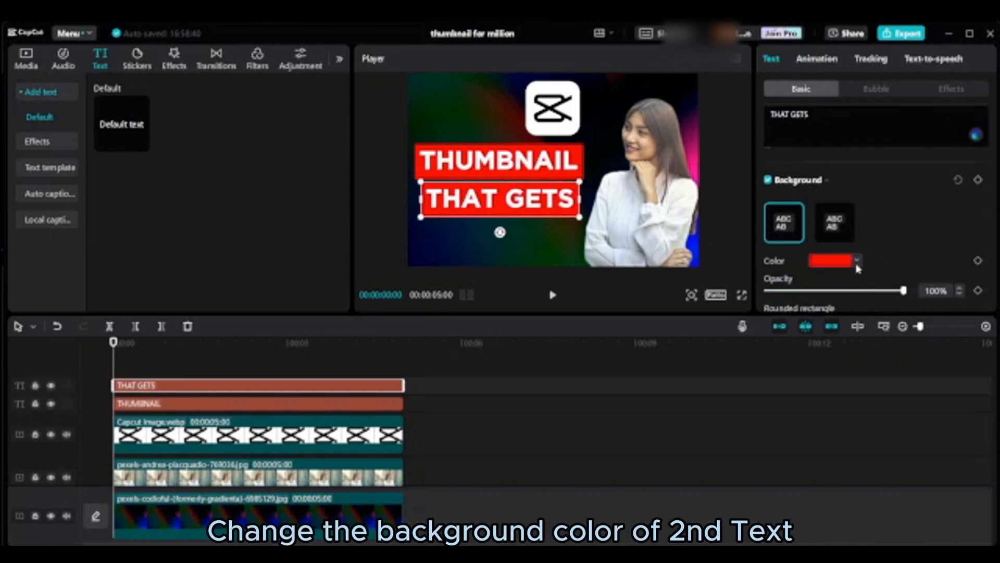
Give the THAT GETS banner a yellow background after trying blue
click(854, 260)
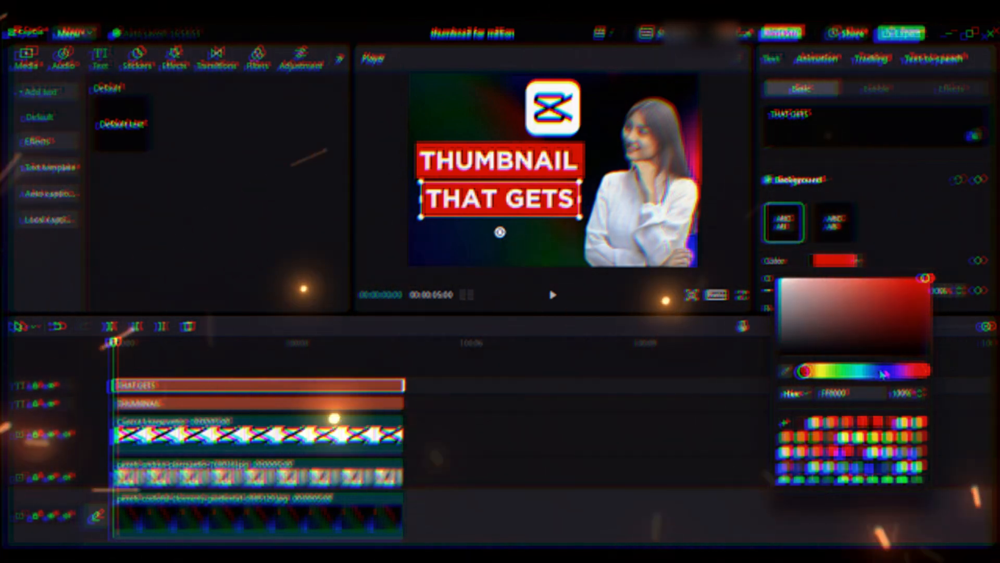
click(879, 371)
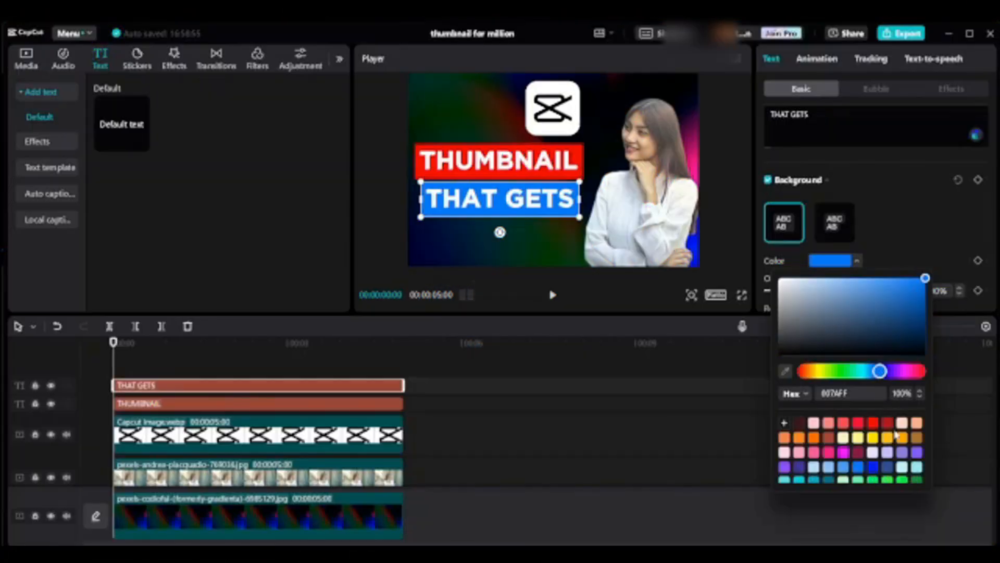
click(875, 436)
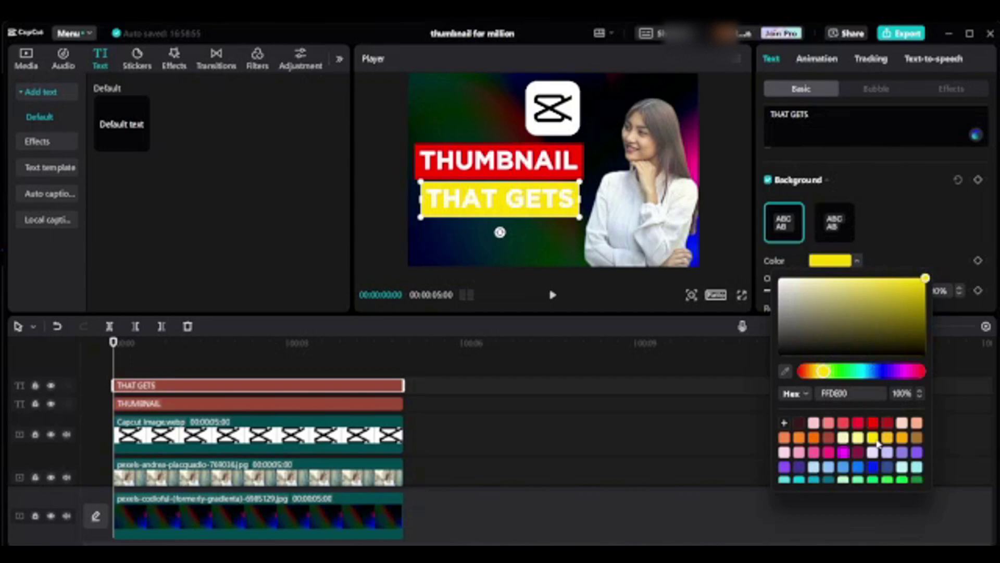
mouse_move(546, 271)
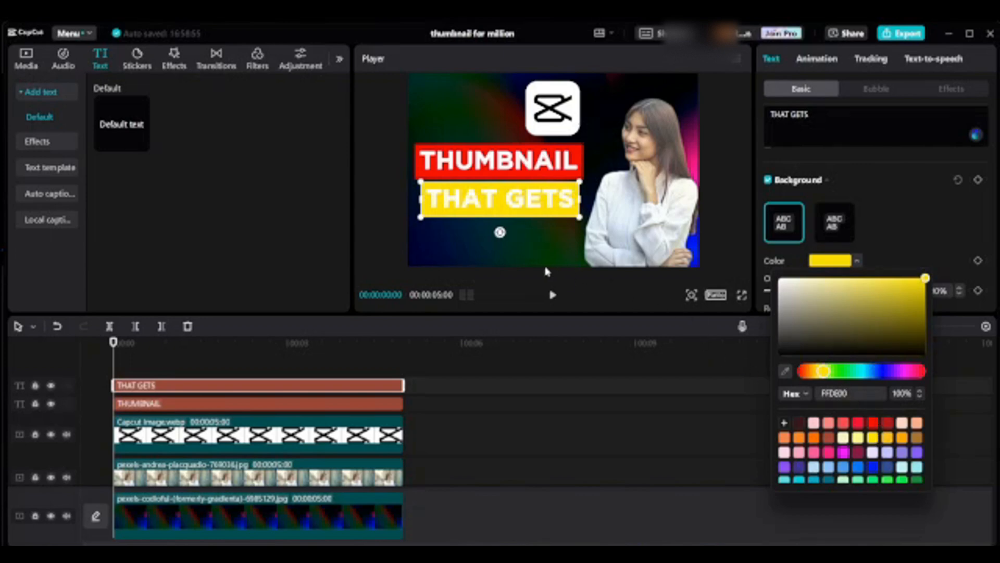
mouse_move(395, 390)
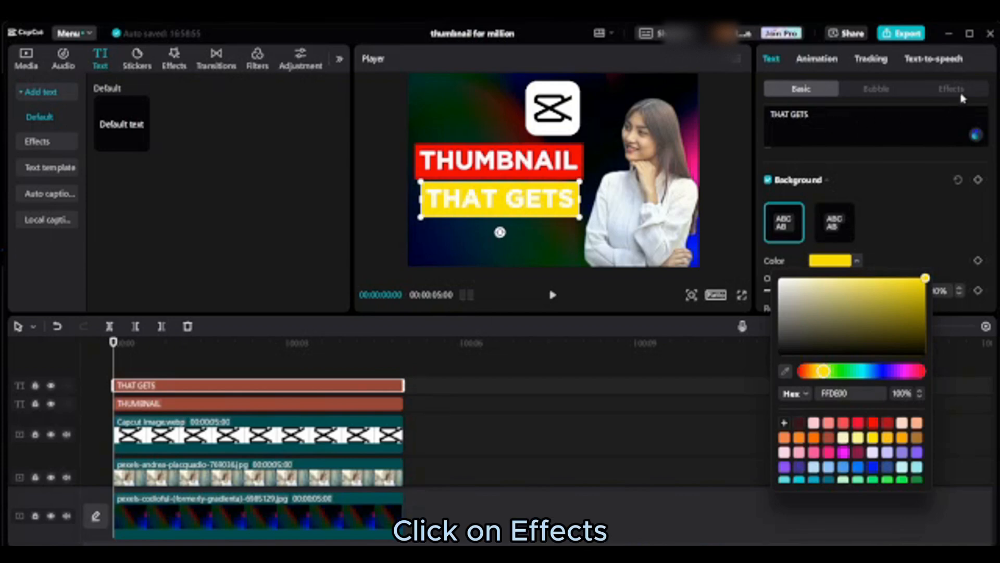
Apply an outlined ART text effect preset to THAT GETS
click(951, 88)
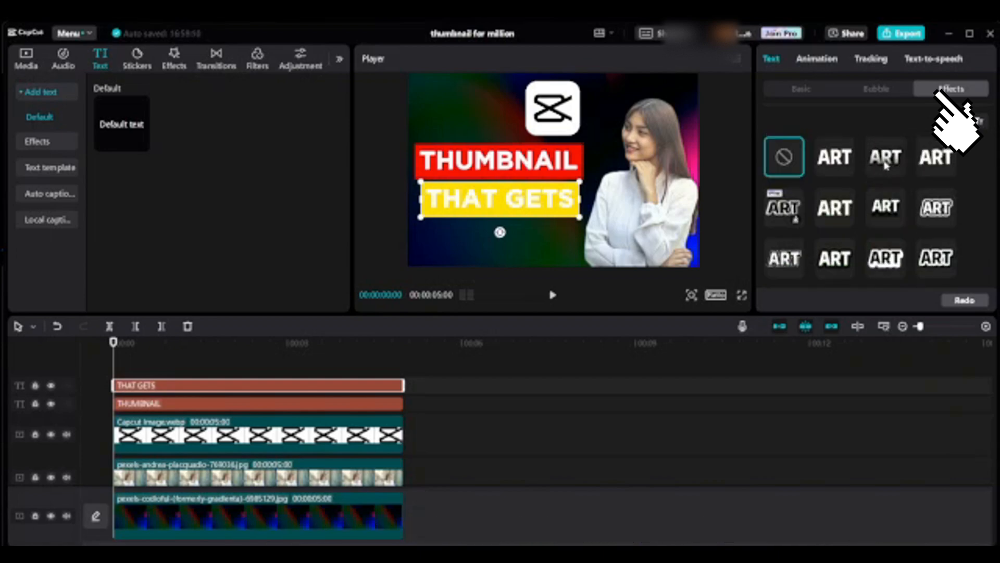
click(884, 158)
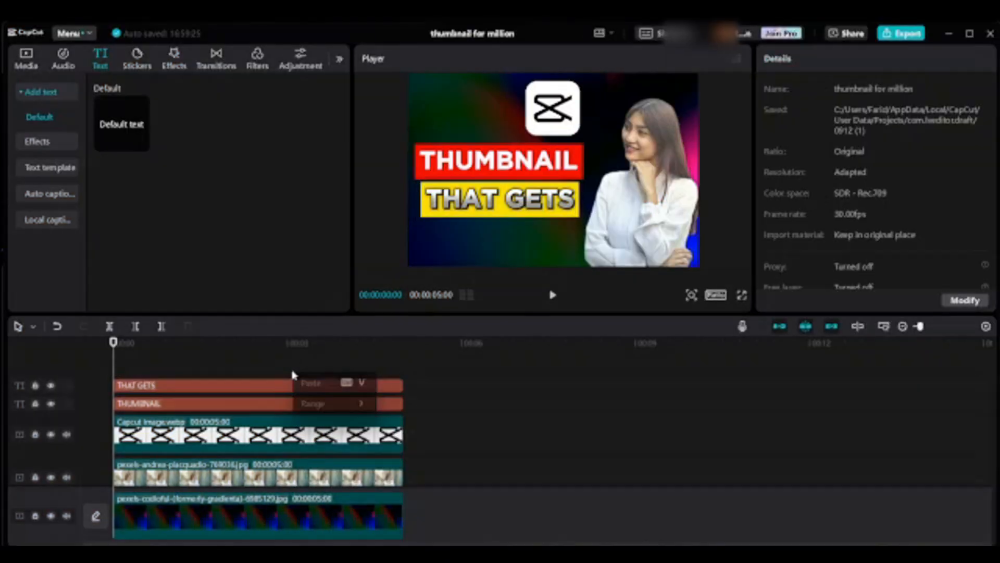
click(313, 383)
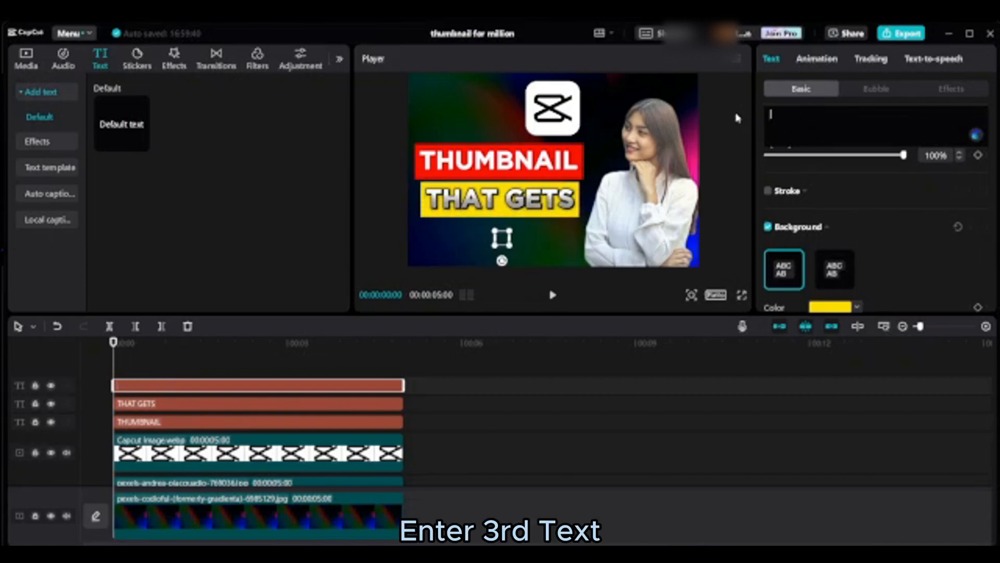
Make the third banner read MILLION VIEWS and give it a purple background
text(MILLION VIEWS)
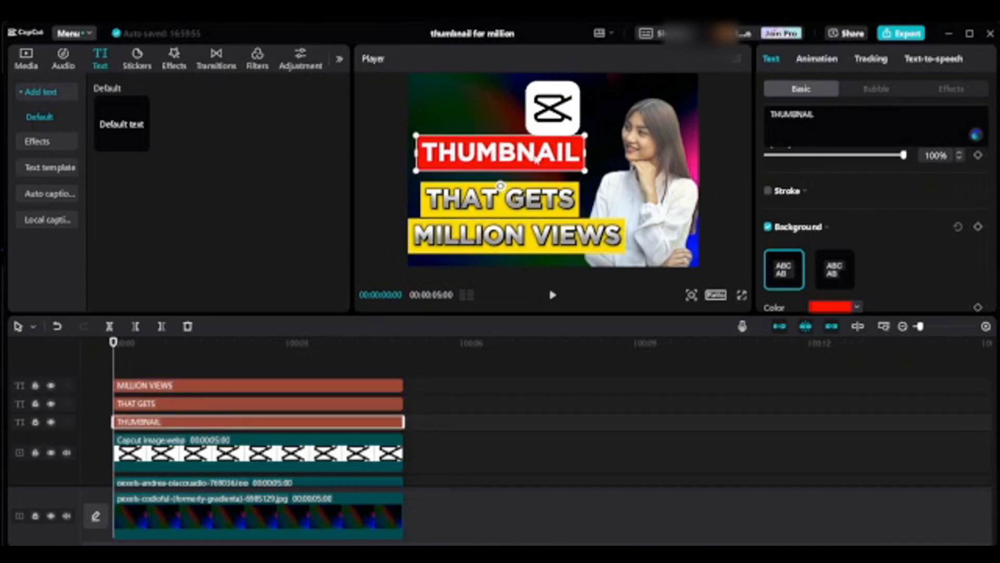
click(259, 386)
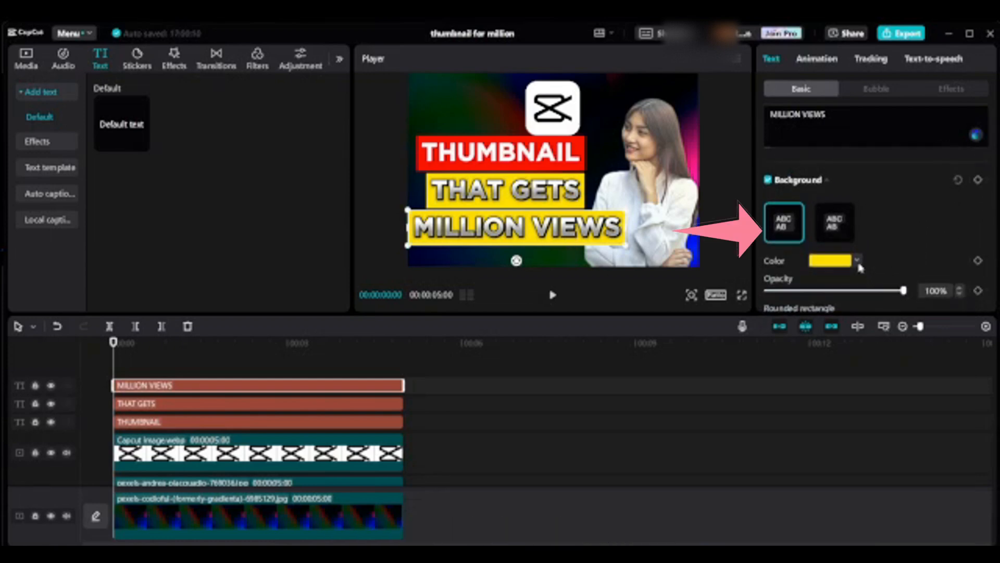
click(856, 260)
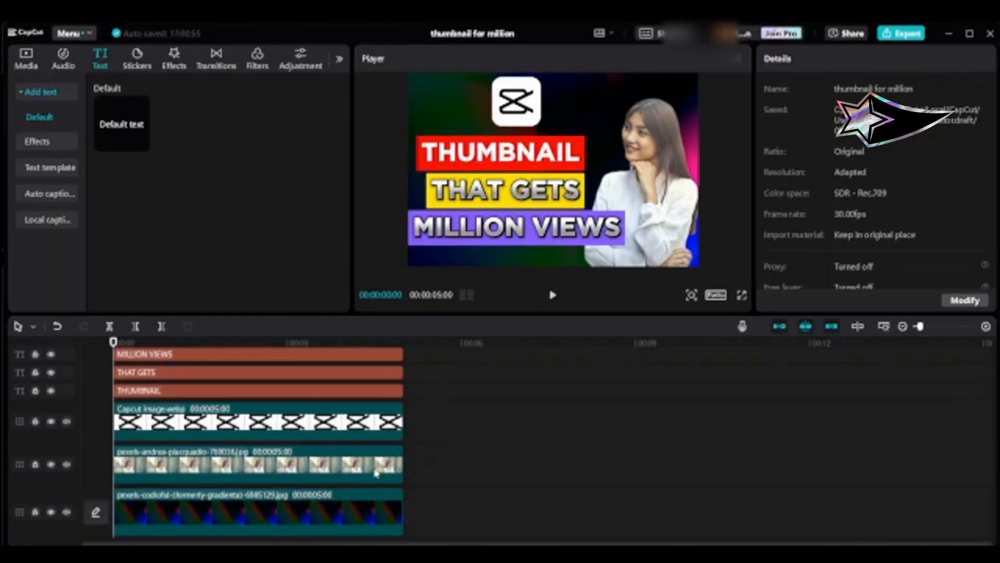
Raise the woman photo's Brightness to 8 and Contrast to 6 in Adjustment > Basic
click(254, 472)
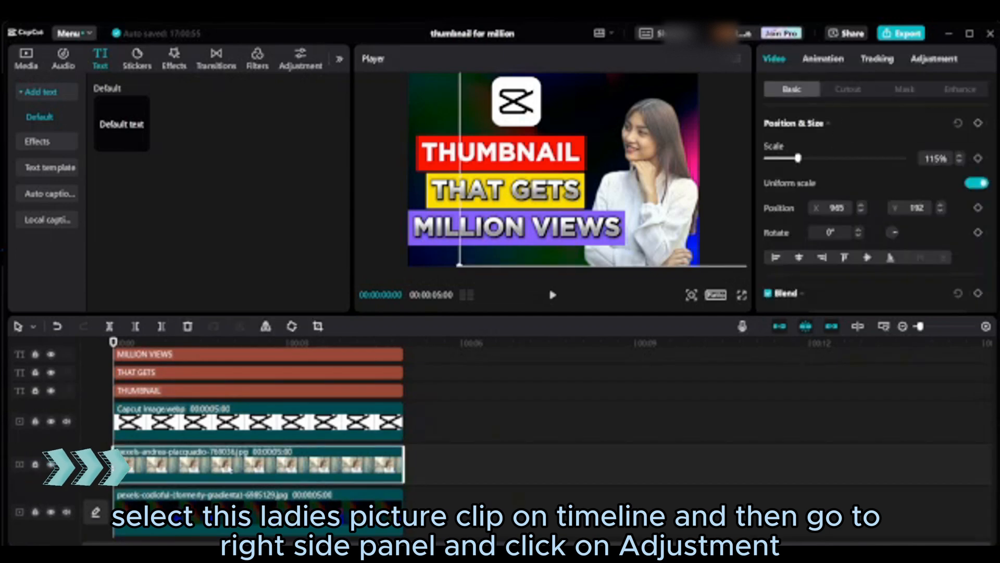
click(935, 58)
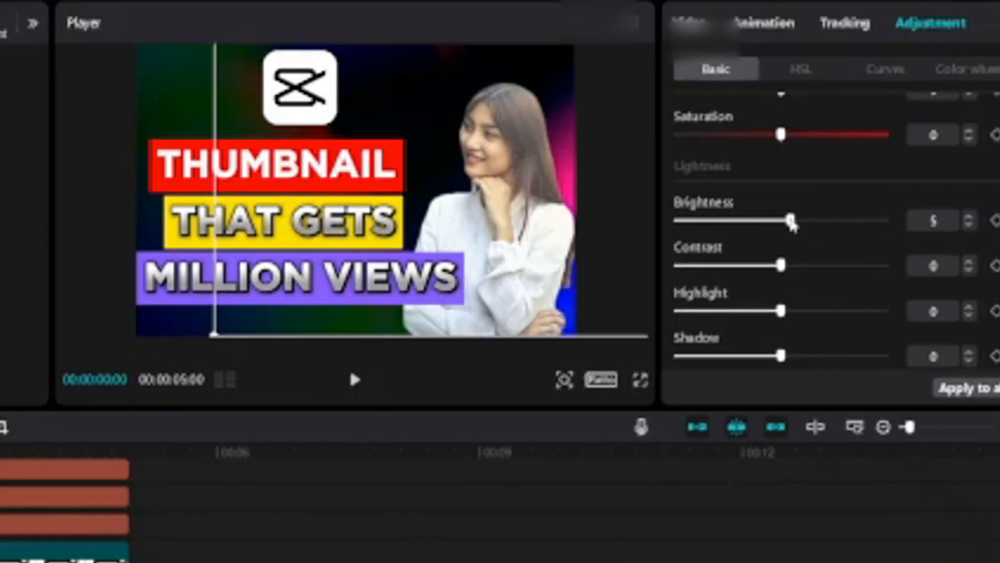
drag(791, 220, 805, 268)
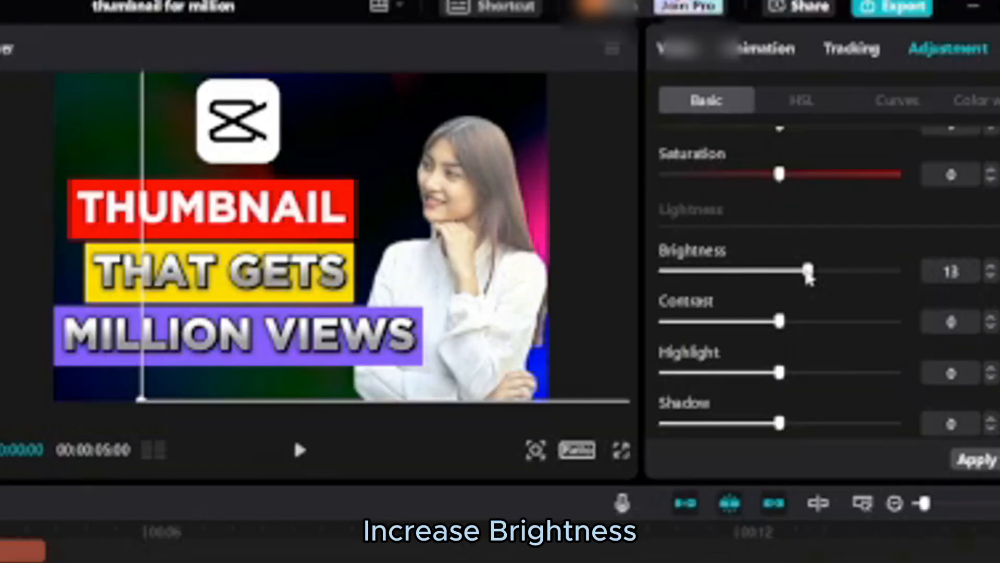
drag(805, 270, 802, 270)
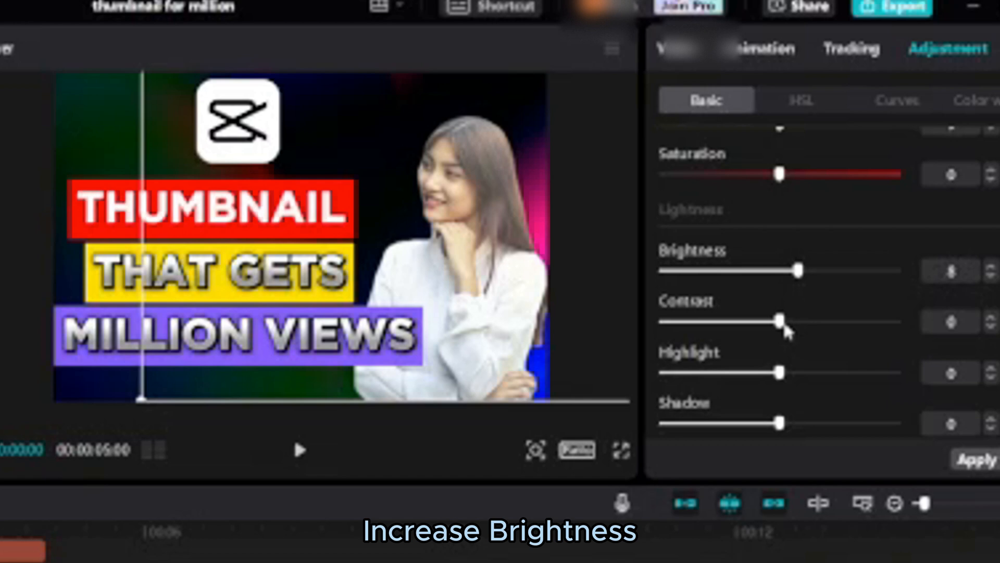
drag(779, 322, 795, 322)
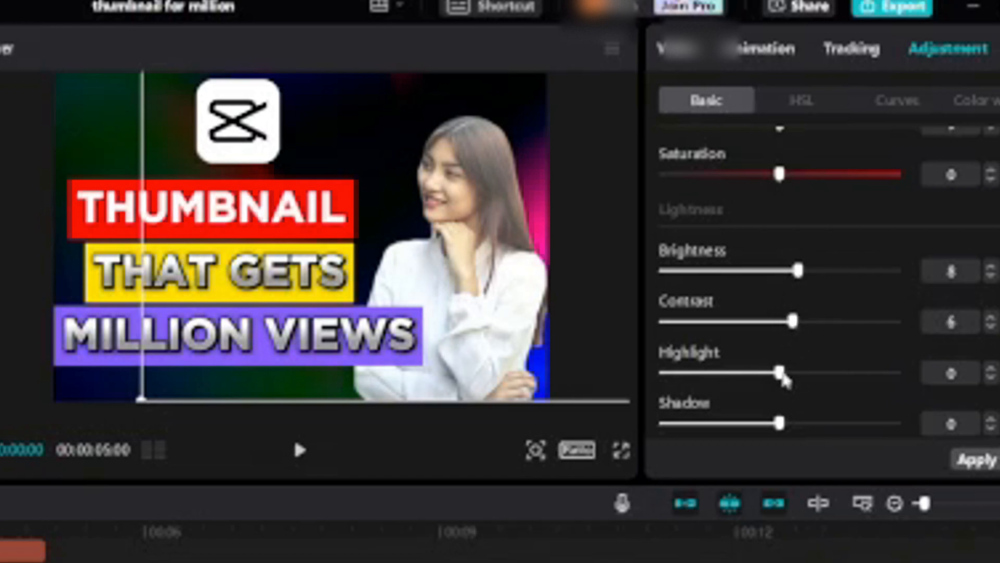
Adjust the photo's Highlight, raising then lowering it slightly
drag(777, 372, 794, 372)
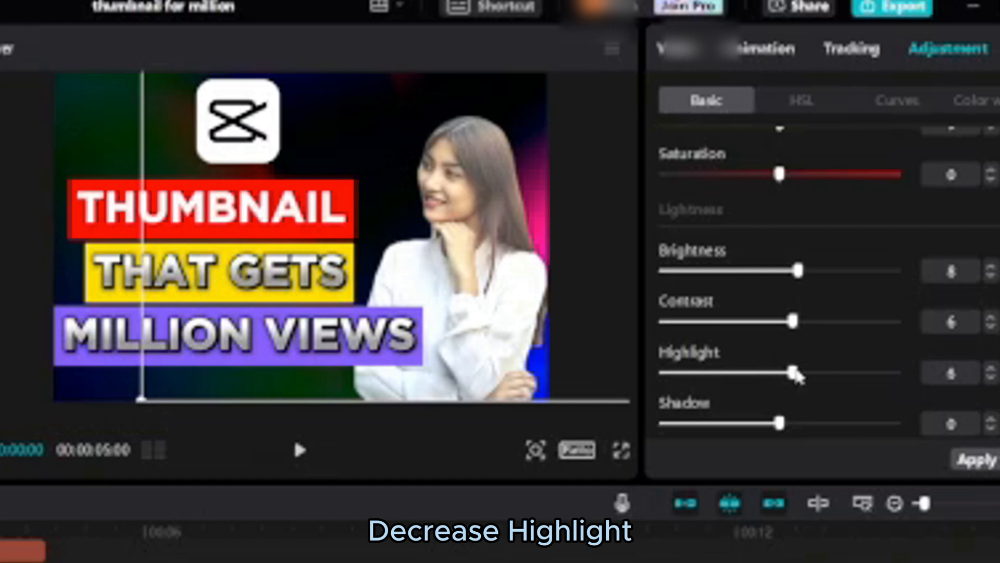
drag(794, 372, 766, 372)
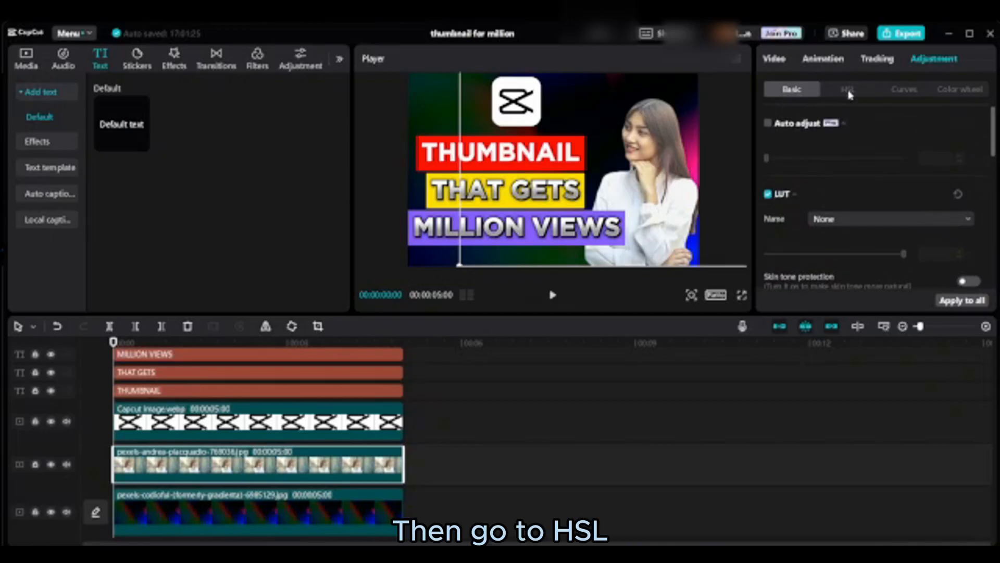
In HSL, set the yellow tones to hue 22, saturation 53 and brightness 7
click(848, 89)
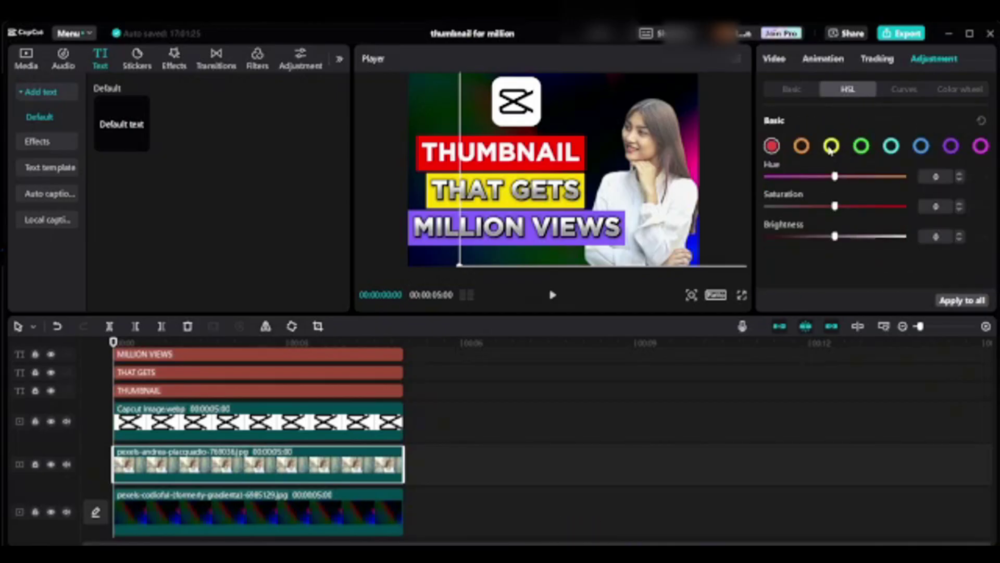
click(830, 145)
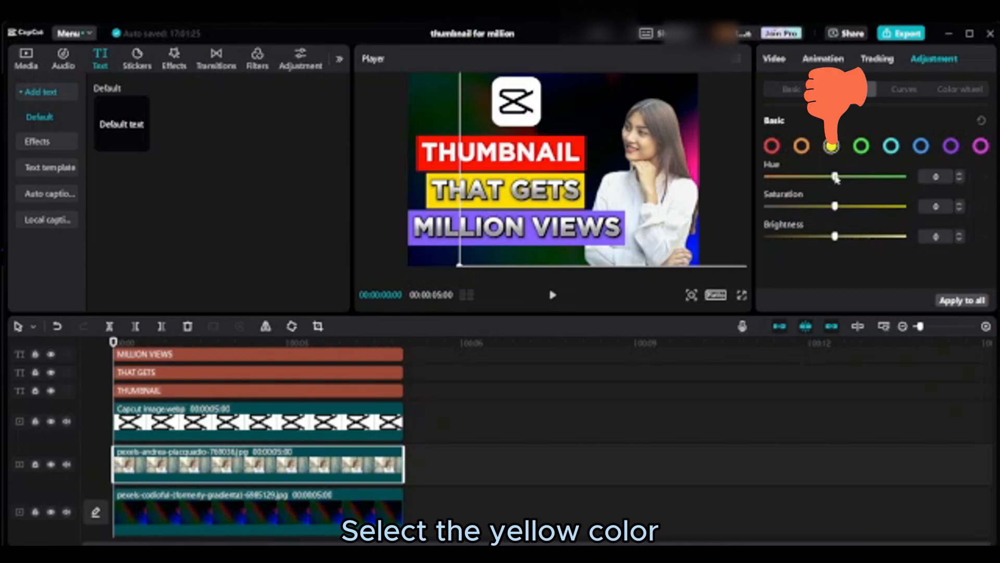
drag(839, 177, 846, 177)
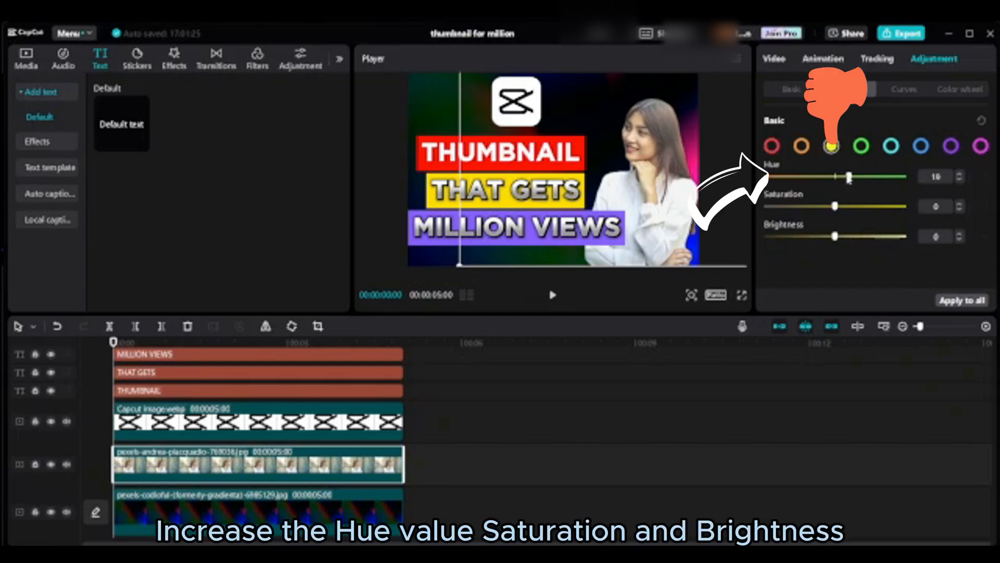
drag(847, 177, 857, 178)
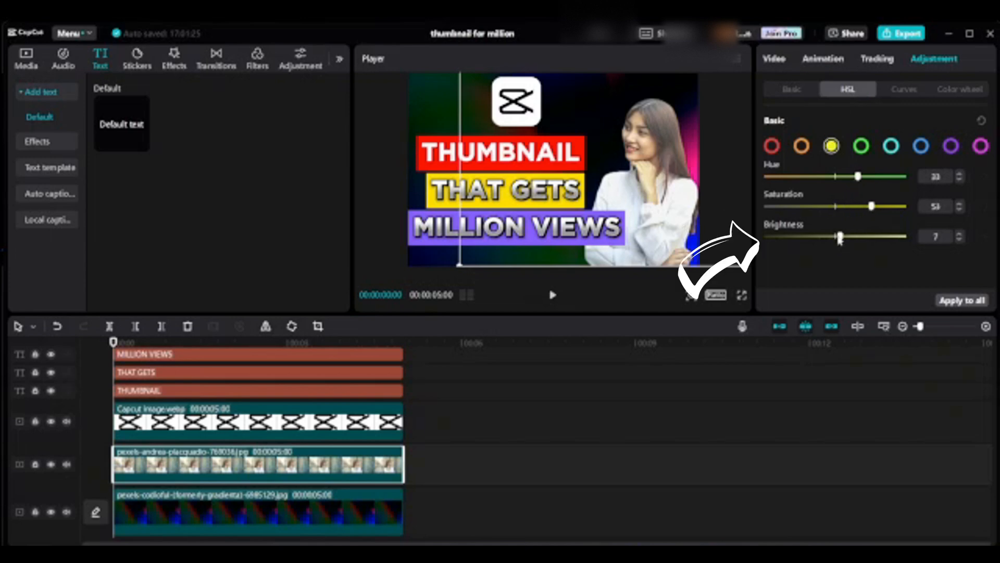
drag(840, 236, 882, 237)
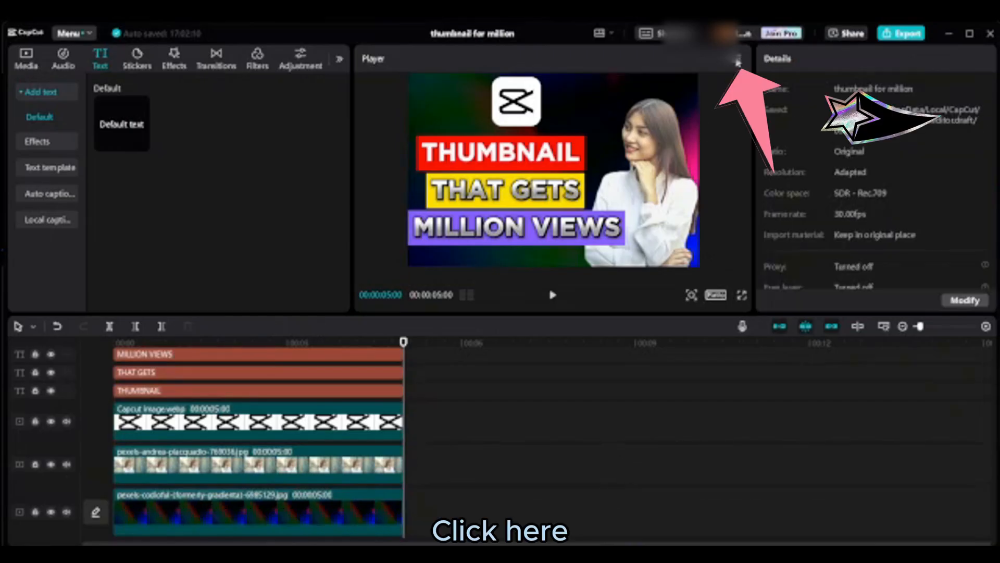
Start a still-frame export and choose the Export folder as the destination
click(737, 61)
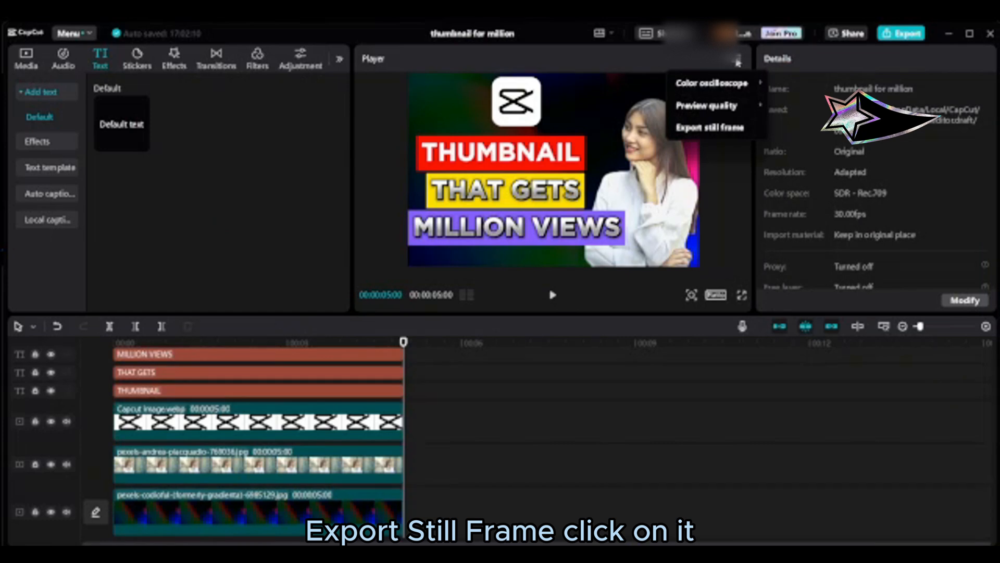
click(709, 126)
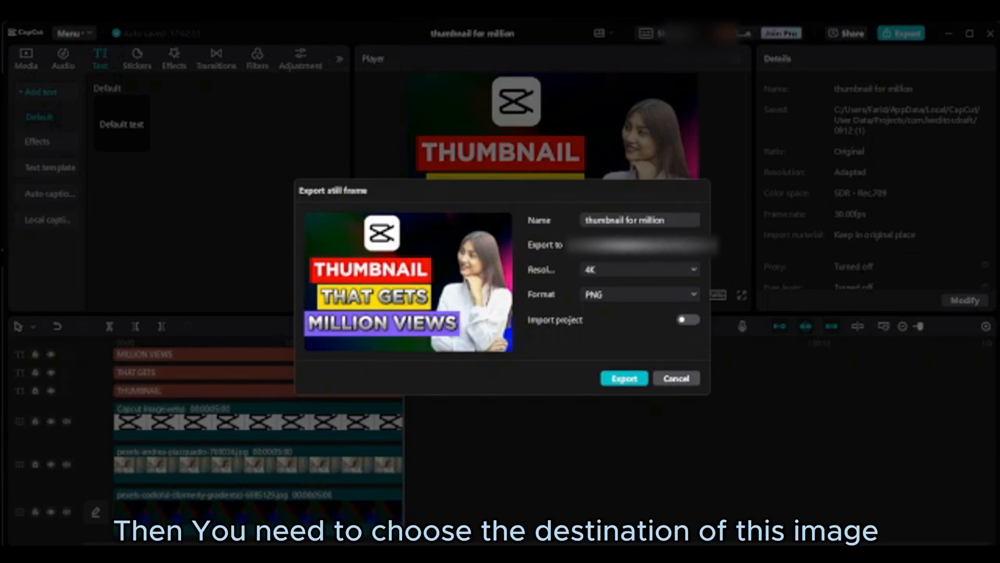
click(646, 245)
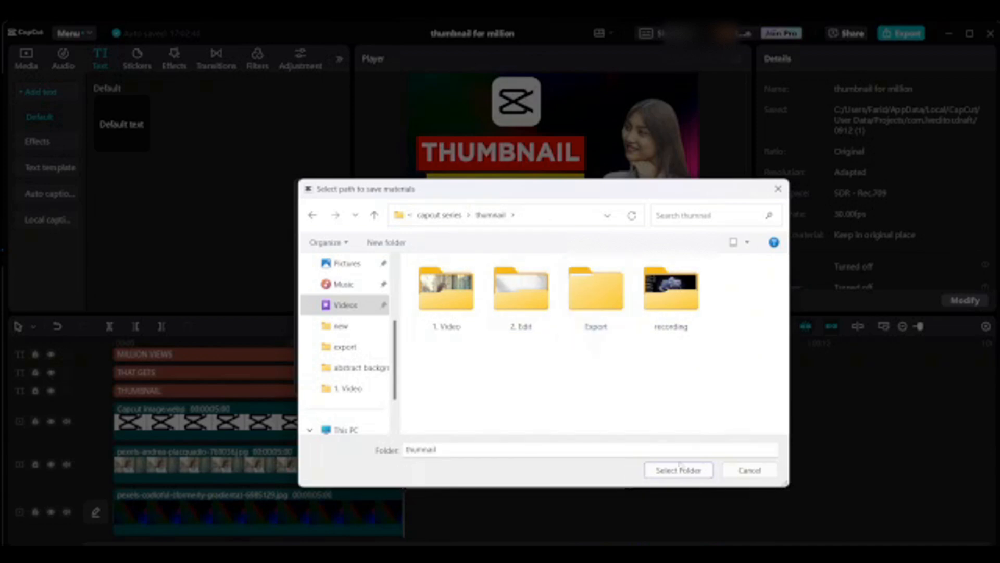
click(595, 287)
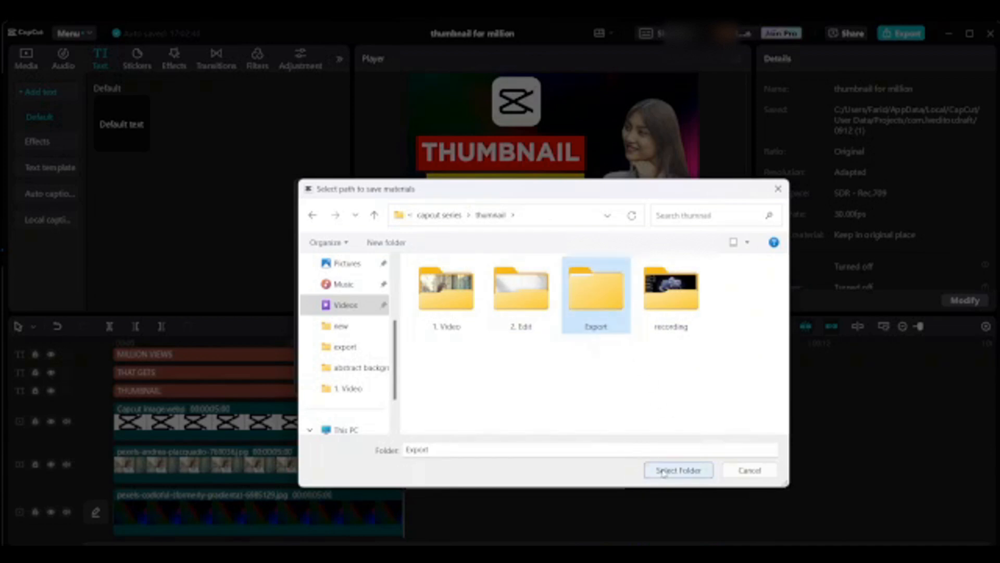
click(678, 470)
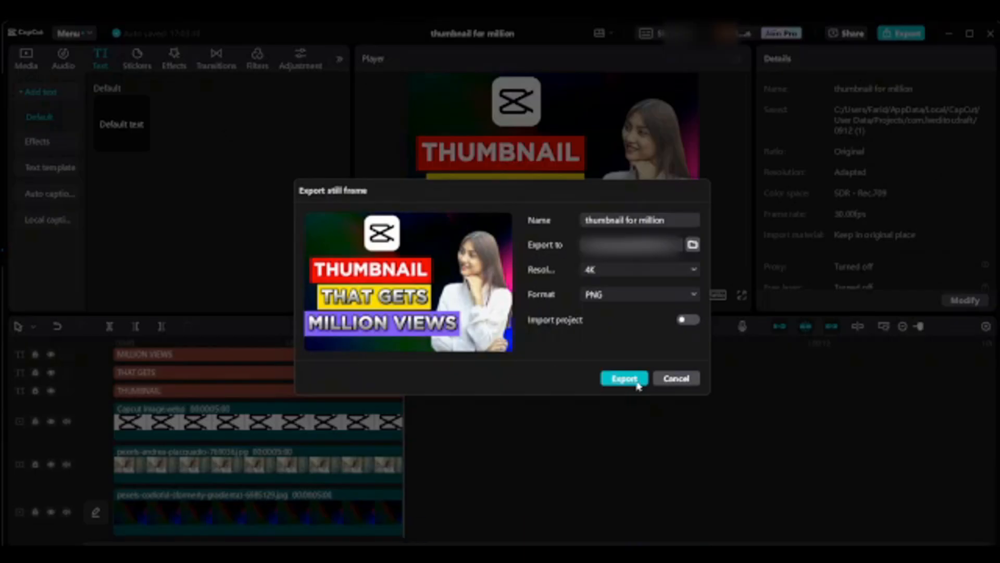
Export the thumbnail as a 4K PNG and open the containing folder
click(624, 378)
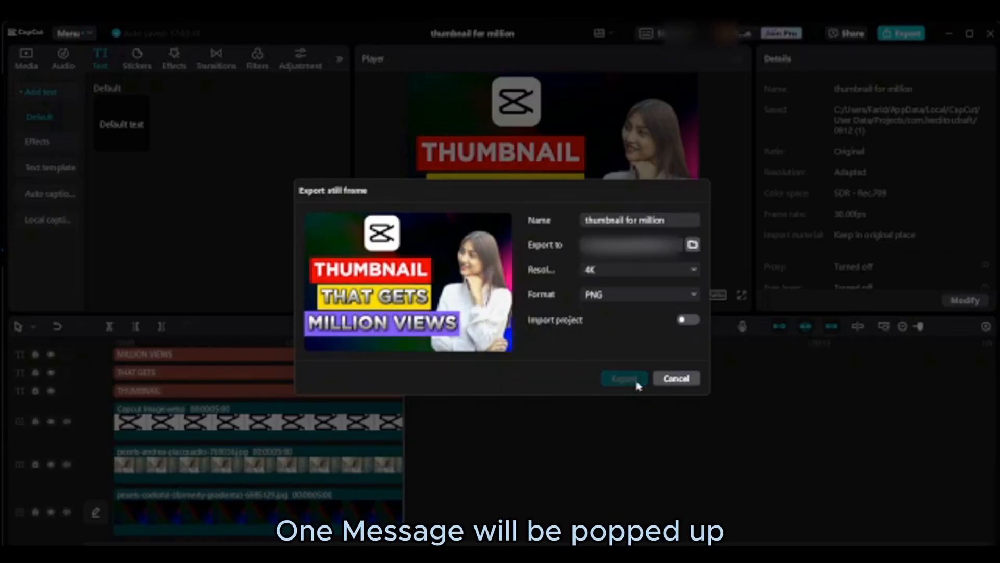
click(625, 378)
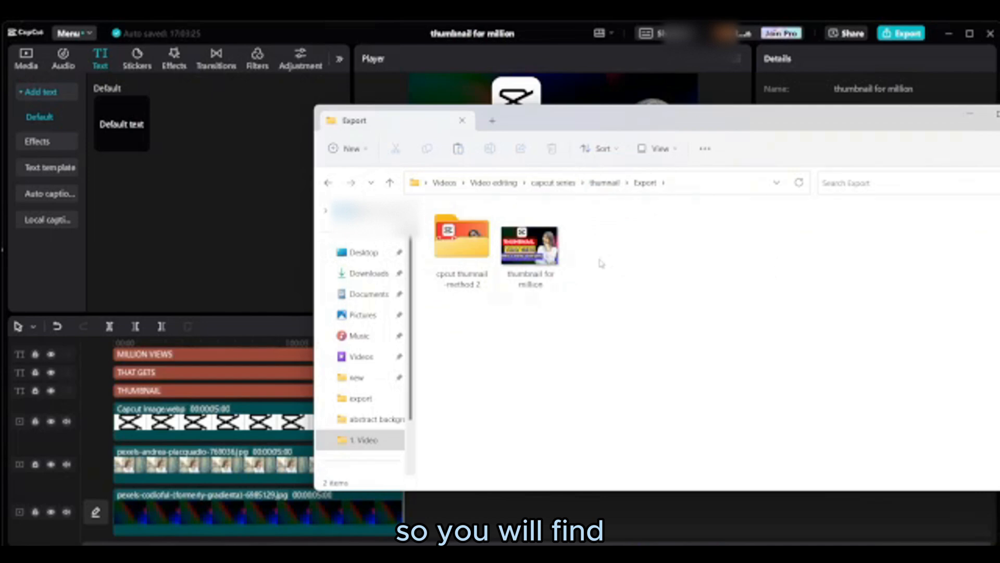
View the exported 'thumbnail for million' PNG full-size in the photo viewer from File Explorer
click(529, 245)
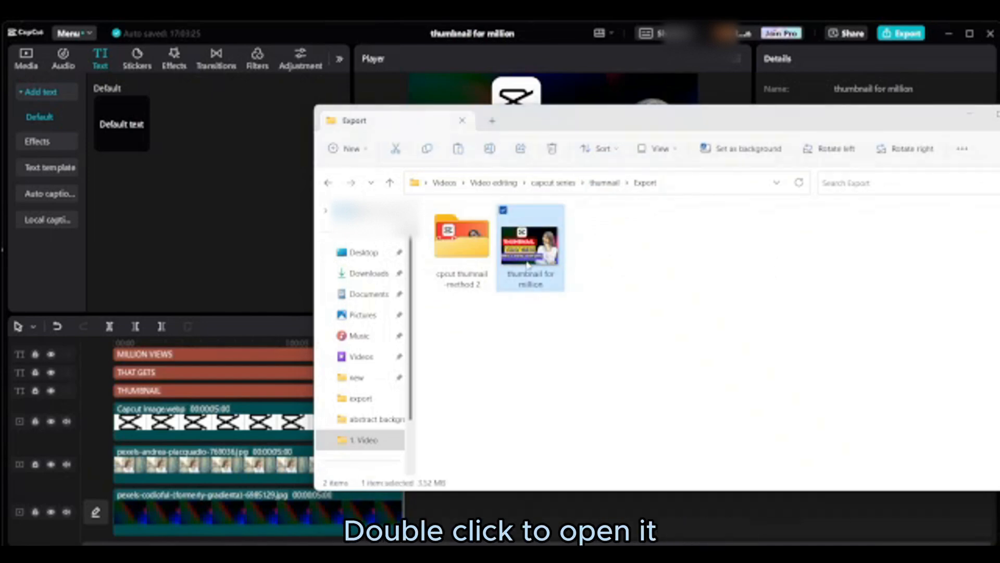
double_click(528, 245)
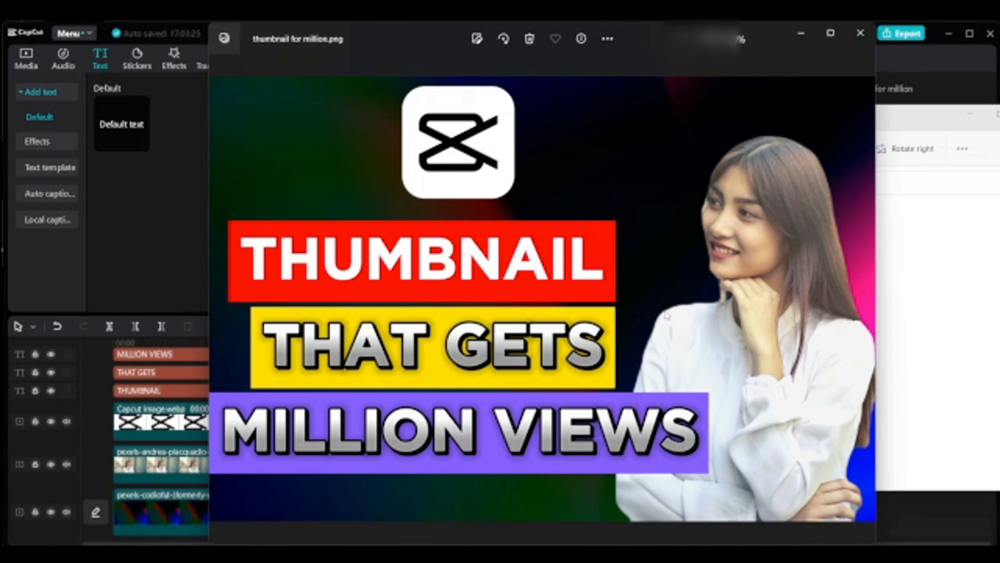